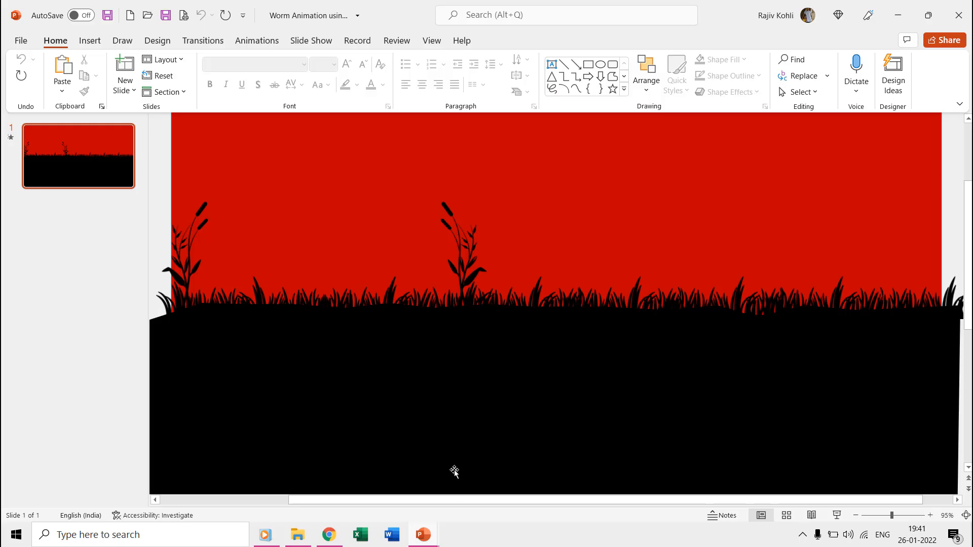
mouse_move(508, 431)
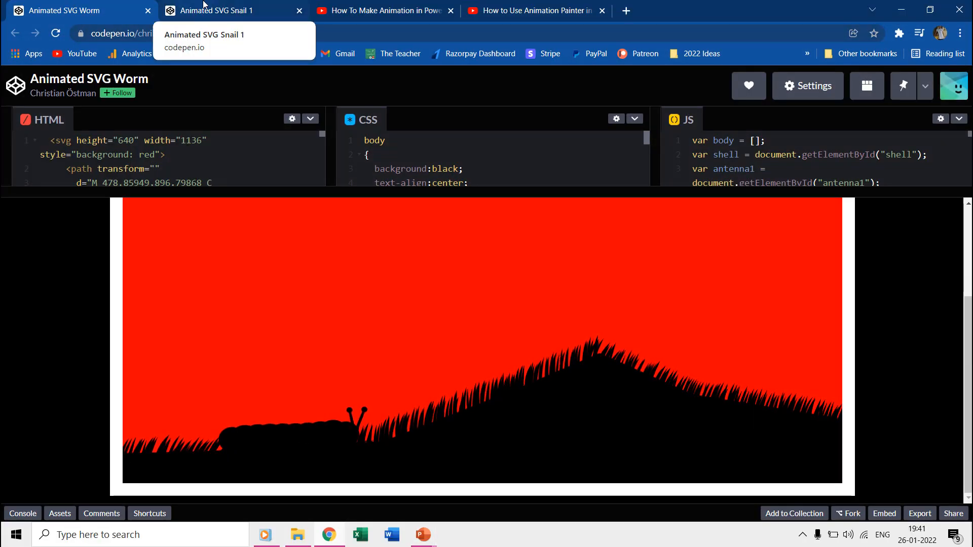
View the Animated SVG Snail 1 pen in CodePen.
click(217, 10)
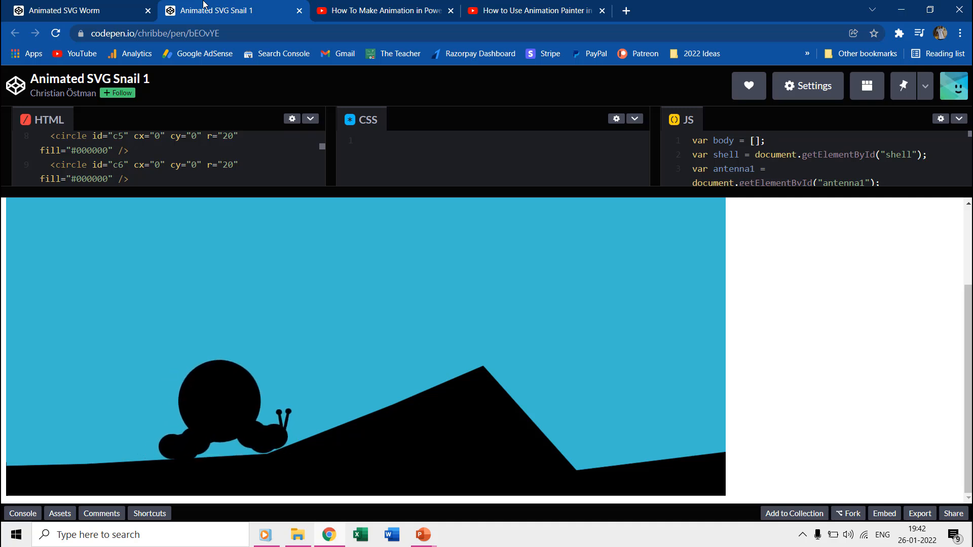
mouse_move(385, 335)
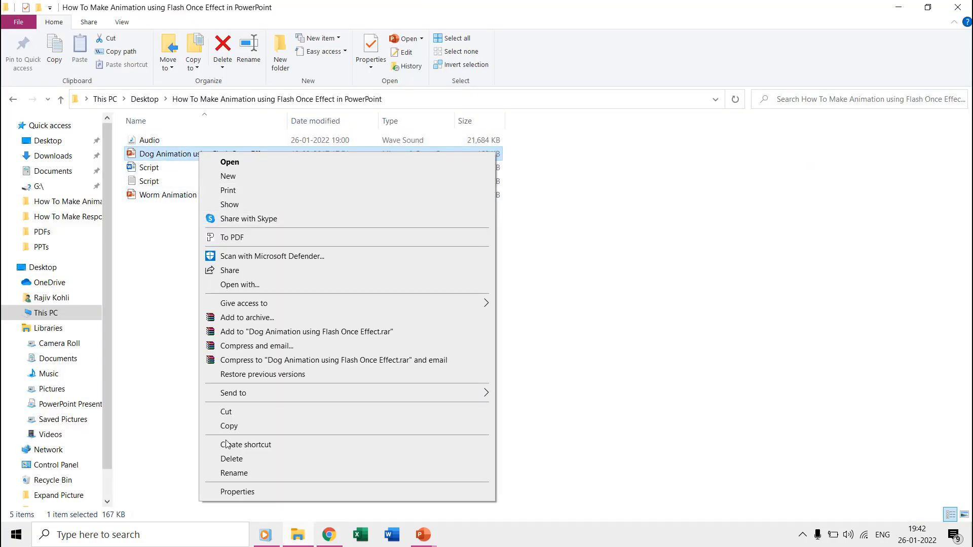
Check the Dog Animation file's properties, then load the Worm Animation presentation.
click(237, 492)
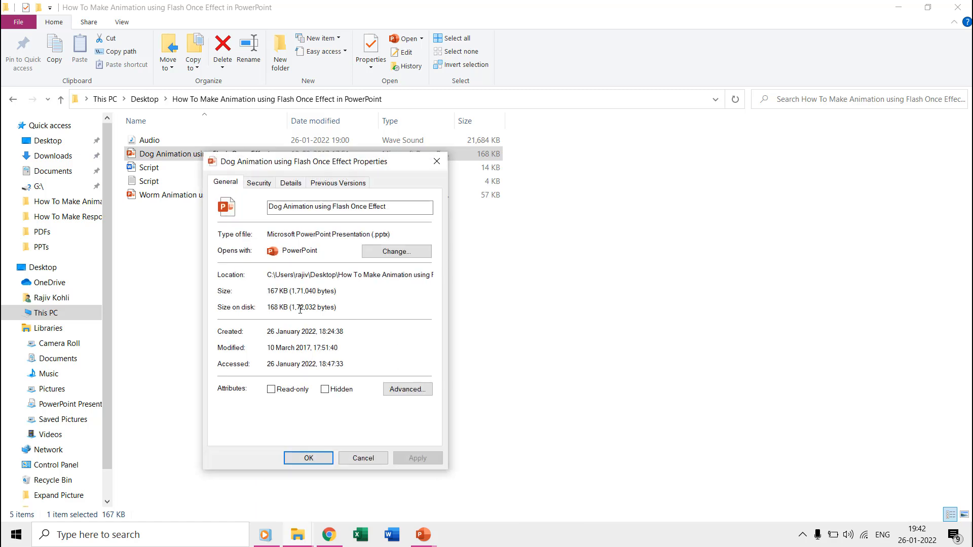
double_click(303, 348)
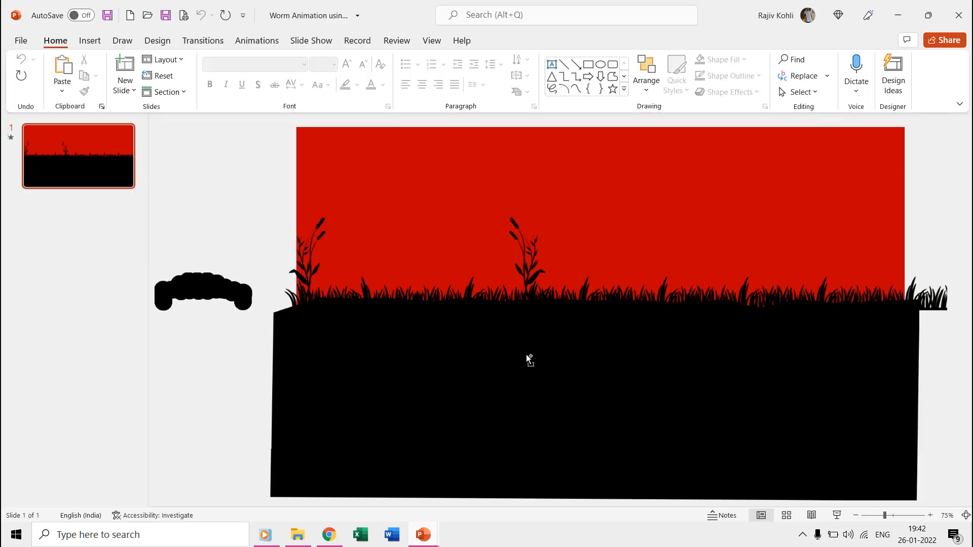
Select the worm and review its Worm Pose groups in the Selection Pane.
click(202, 292)
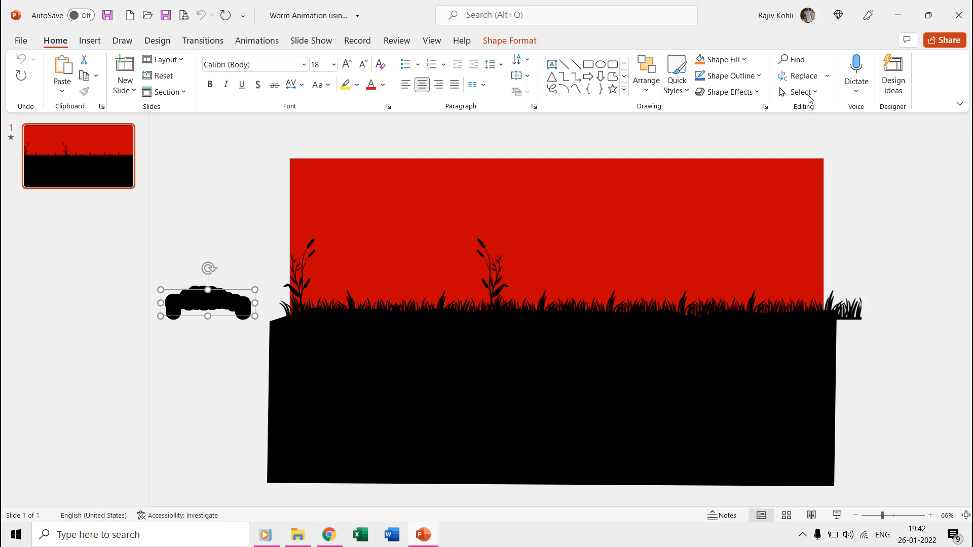
click(801, 92)
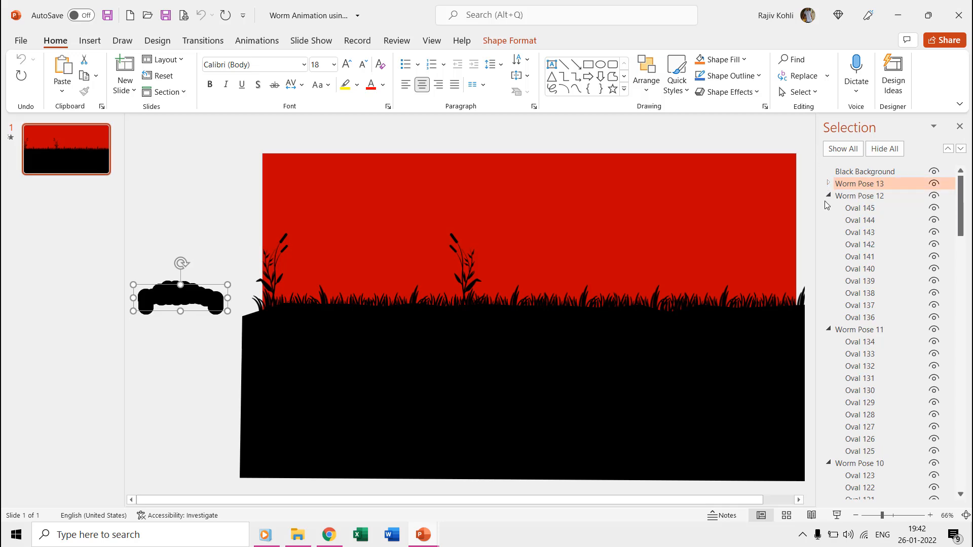
click(828, 196)
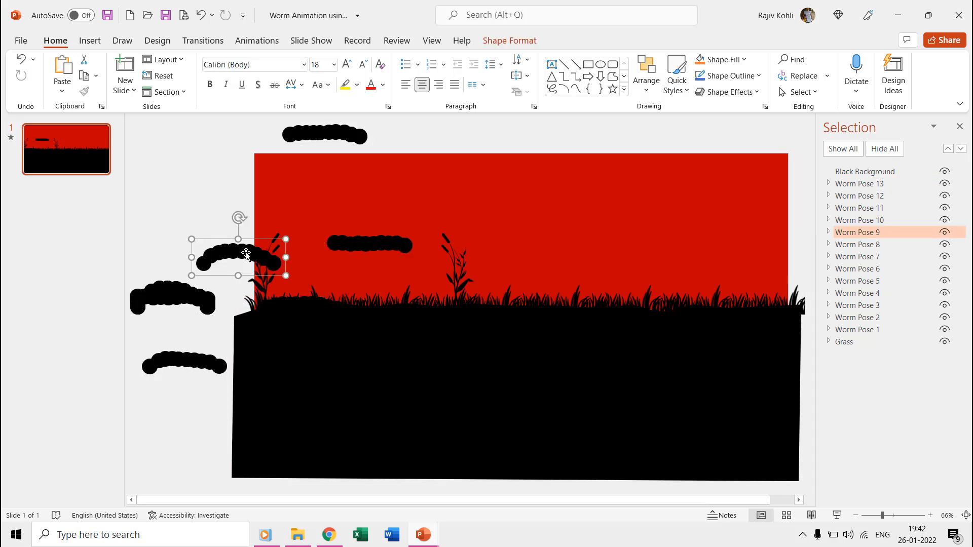
click(828, 232)
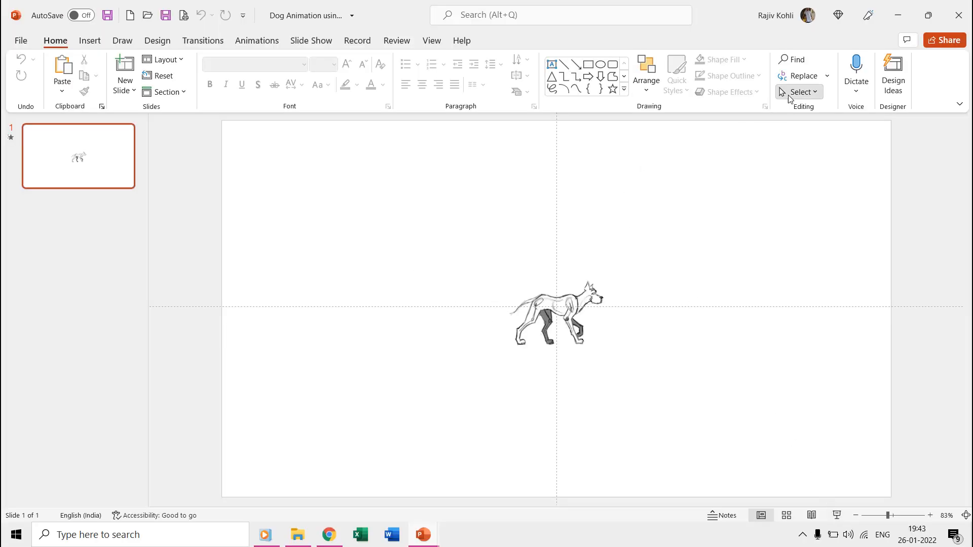
Return to the Worm Animation window with Worm Pose 9's ovals listed.
click(801, 92)
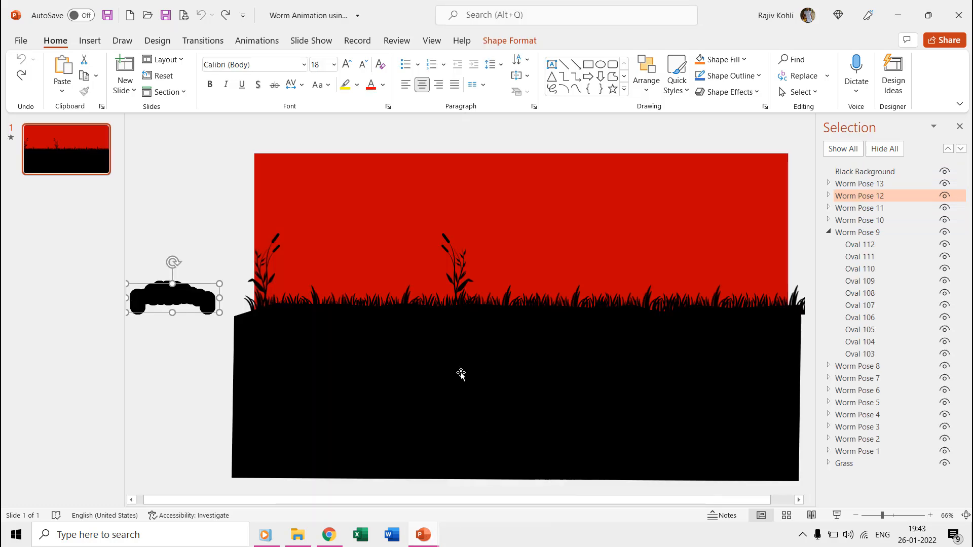
Show the Animation Pane, then the dog Picture 1's Flash Once settings: 0.3 s delay, 0.9 s duration, 10 repeats.
click(828, 232)
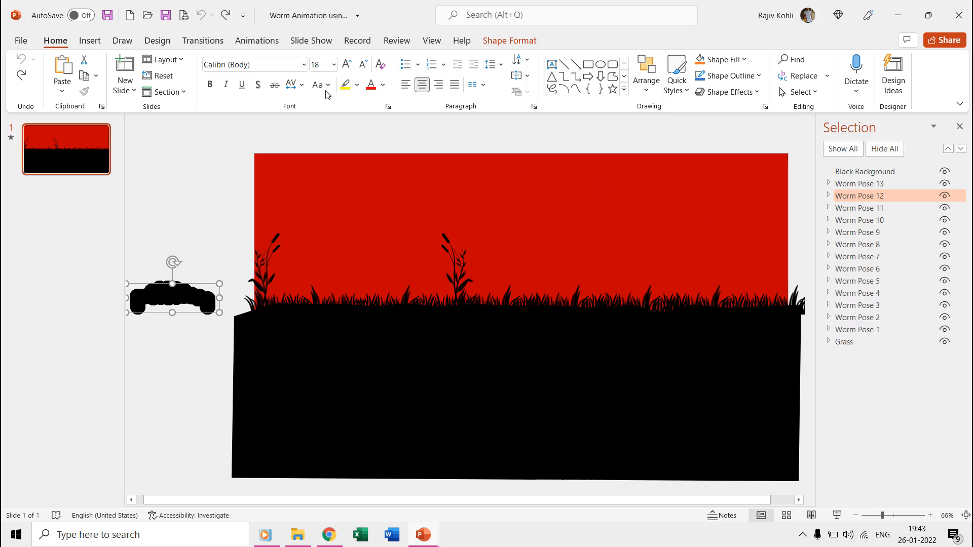
click(257, 41)
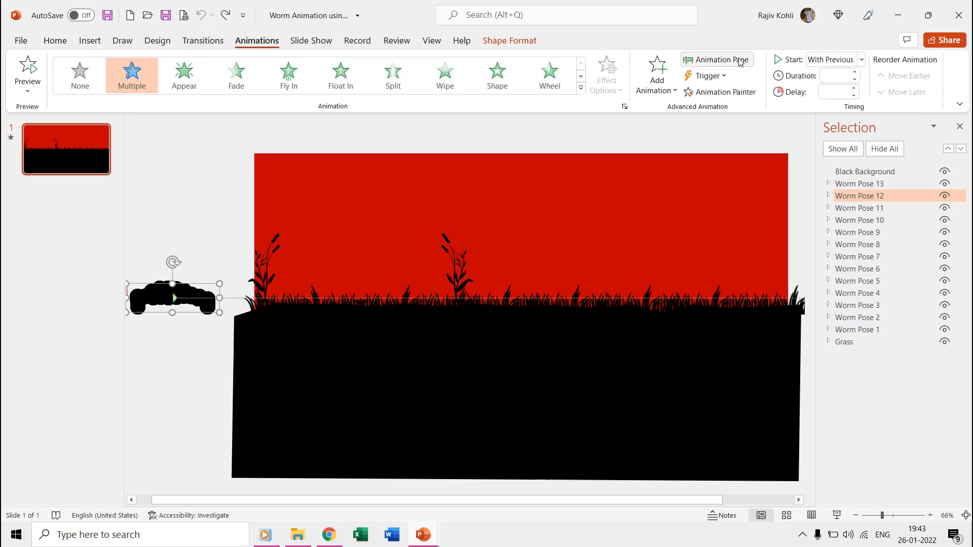
click(715, 60)
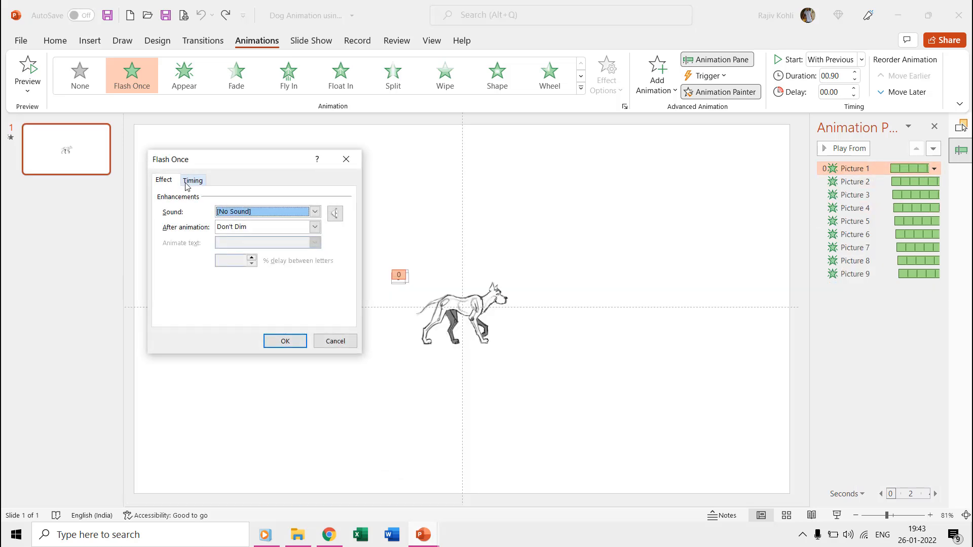
click(192, 181)
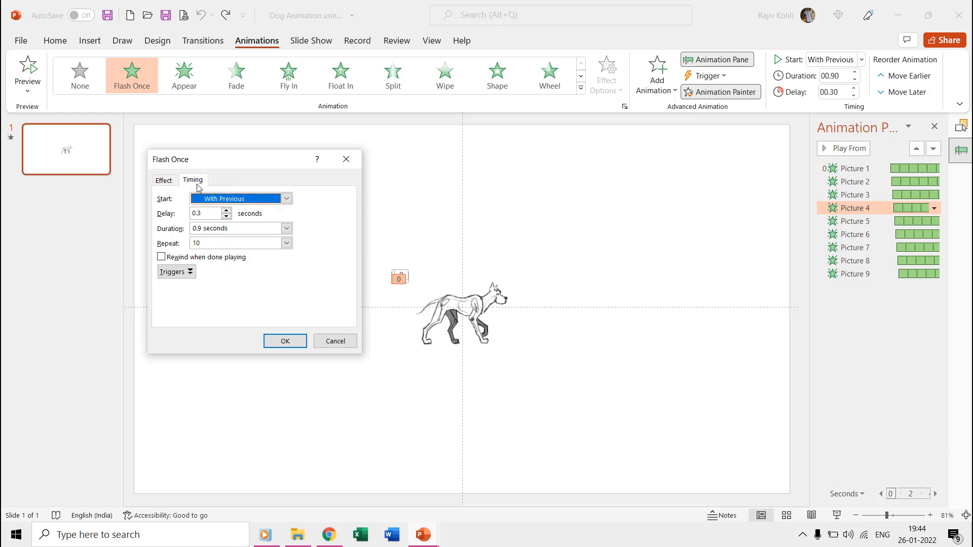
Review the Flash Once Timing values, then show the worm poses' Flash Once and motion path list.
click(211, 243)
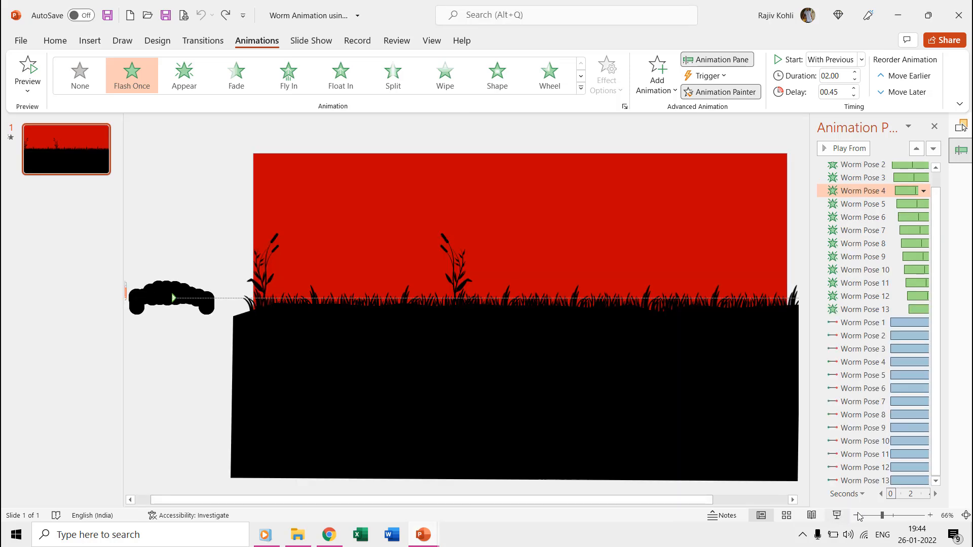
Switch to Chrome showing the Animated SVG Snail 1 pen.
click(329, 535)
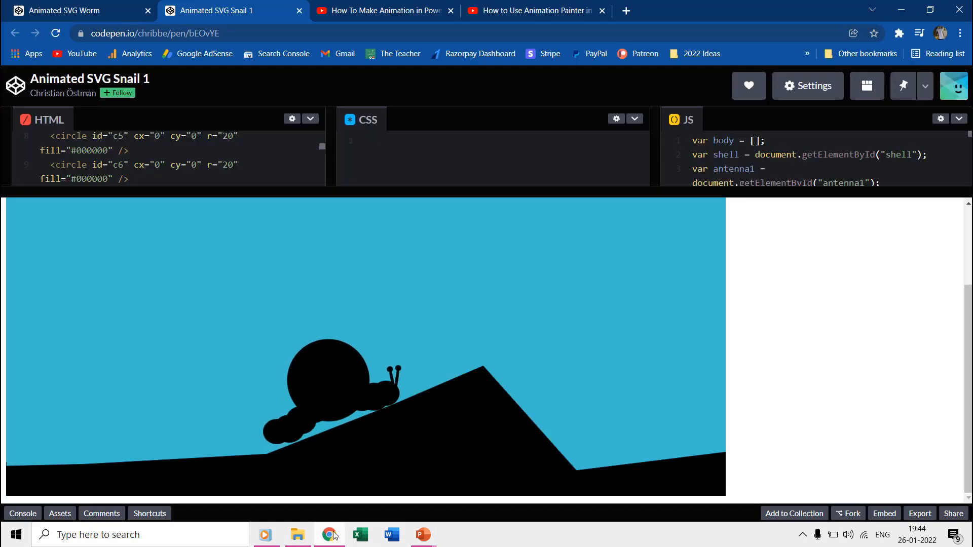
Browse the How To Make Animation in PowerPoint playlist on YouTube.
click(383, 11)
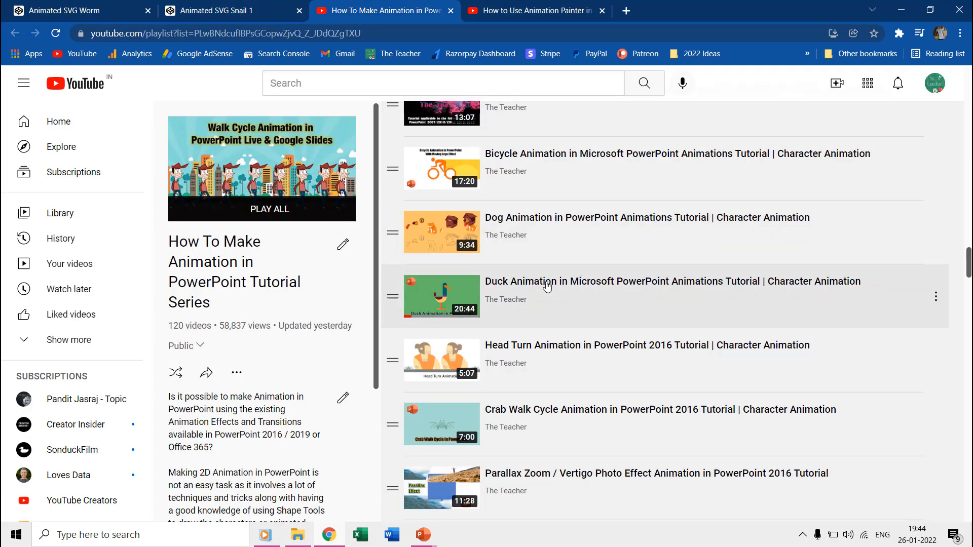
scroll(down, 3)
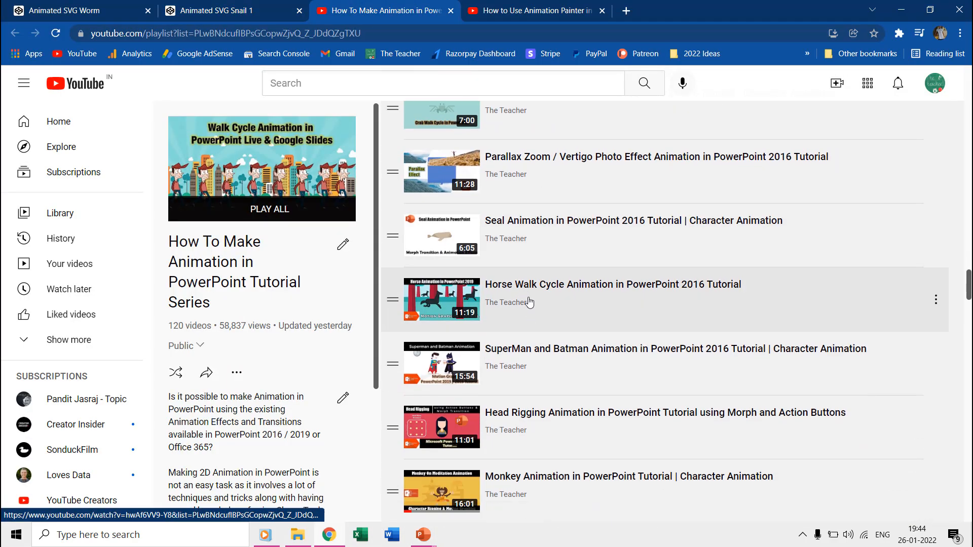
mouse_move(524, 292)
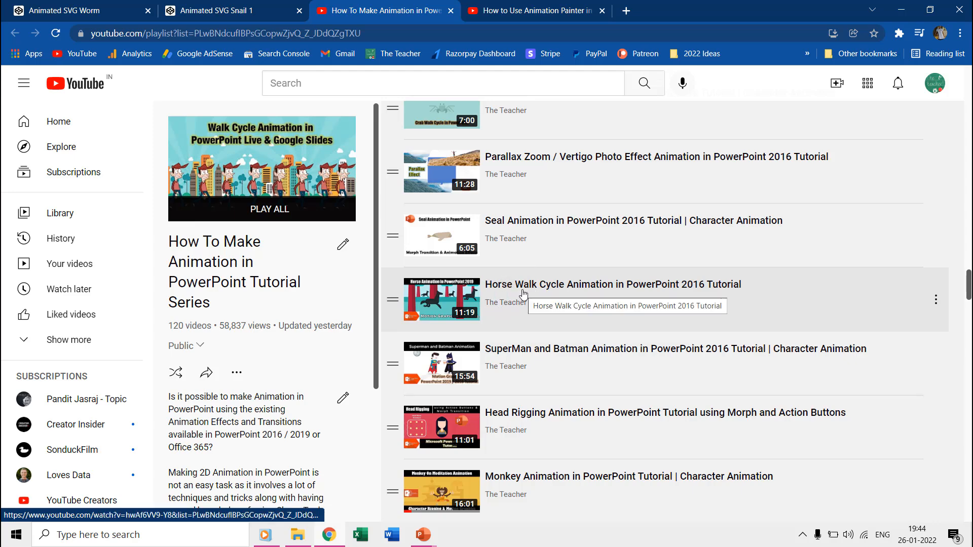
scroll(down, 3)
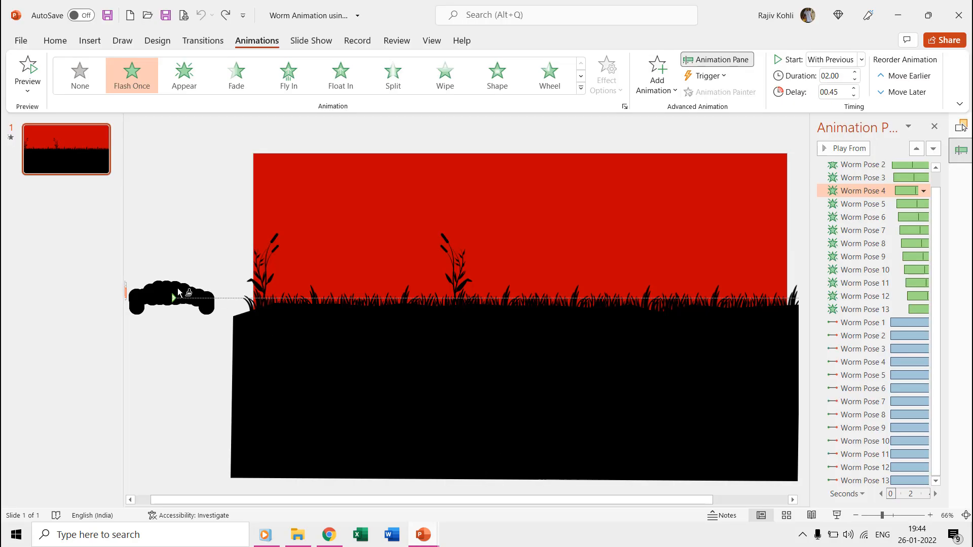
Select a worm pose, highlighting Worm Pose 9's Flash Once and motion path entries.
click(172, 298)
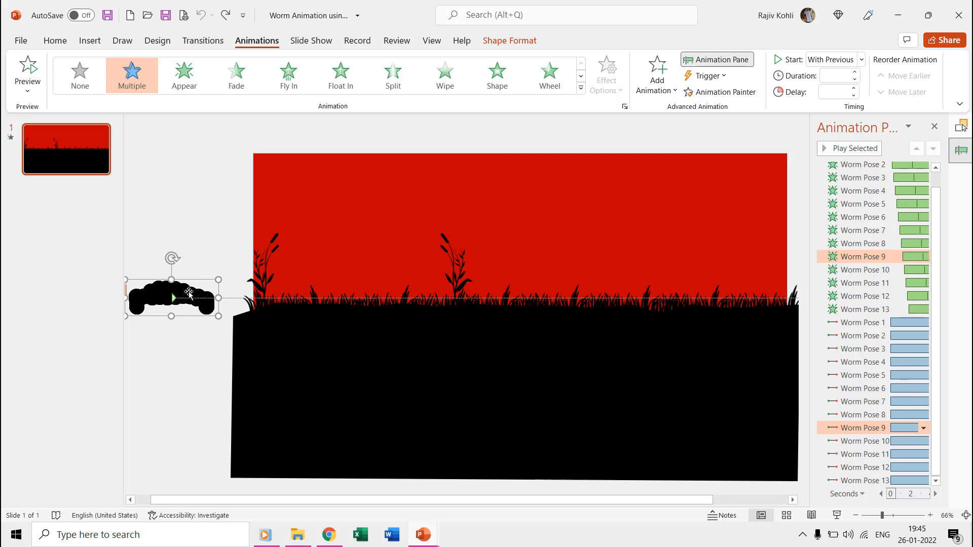
mouse_move(538, 283)
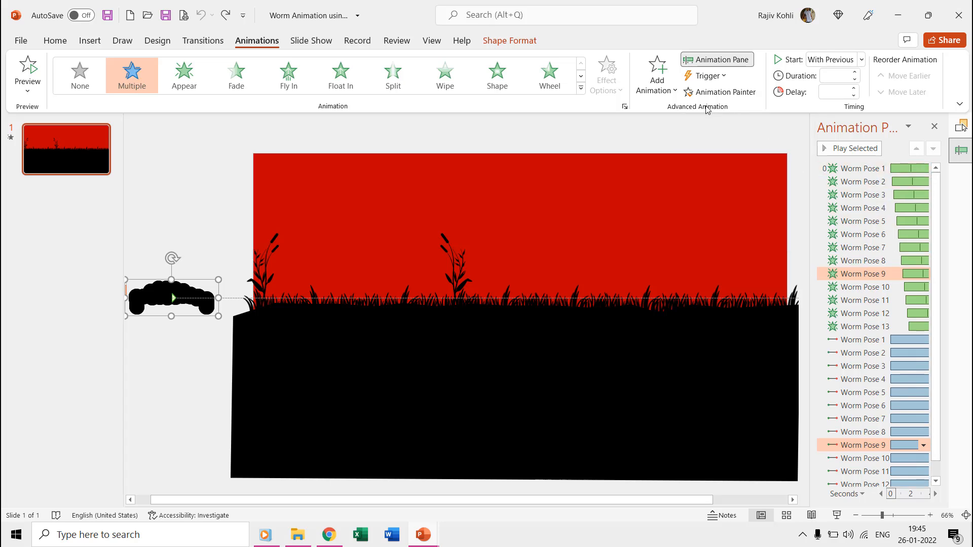
mouse_move(725, 92)
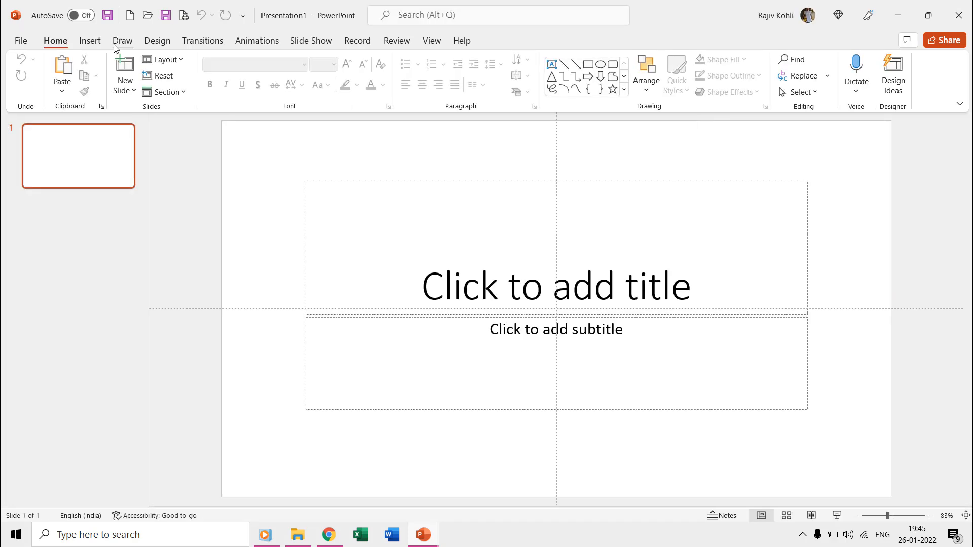
Draw a blue rectangle and give it the Flash Once effect with Animation Painter.
click(211, 73)
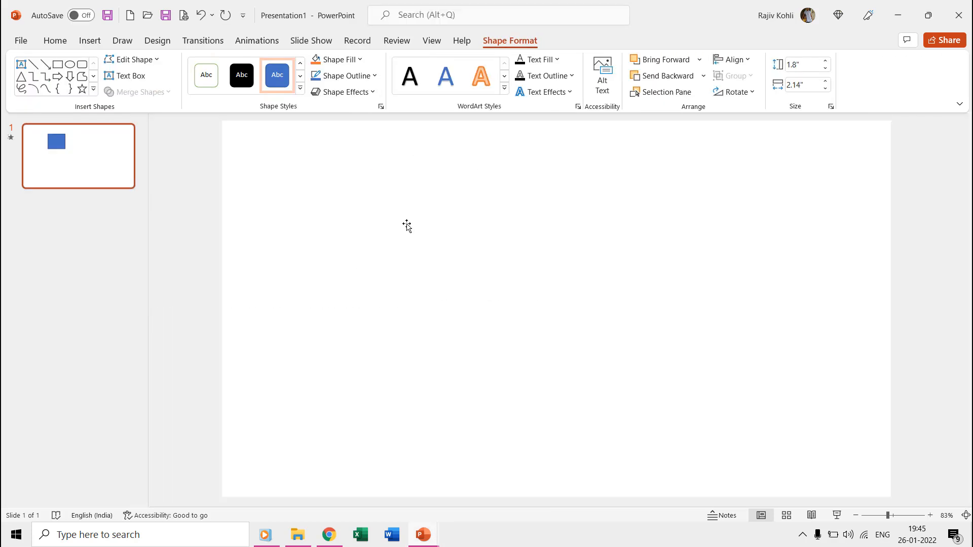
click(257, 40)
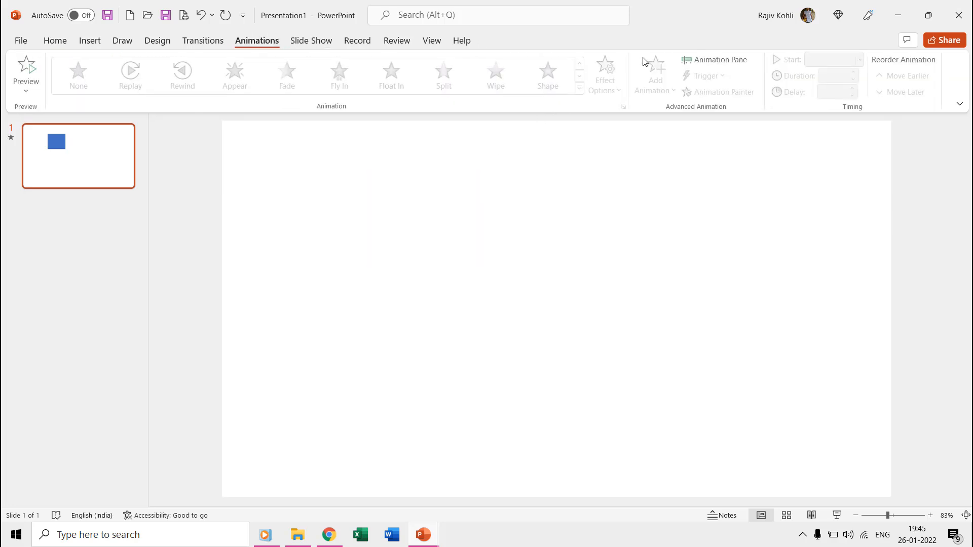
click(719, 60)
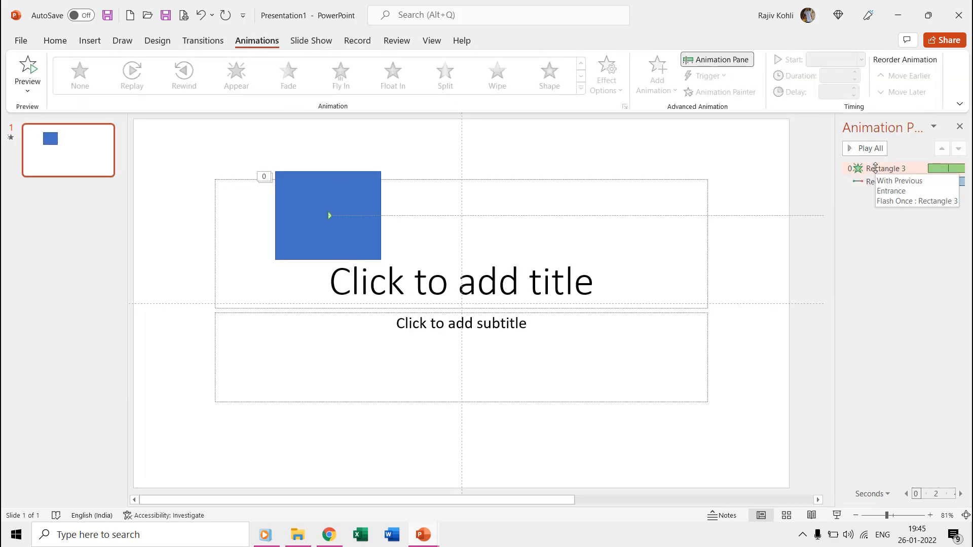